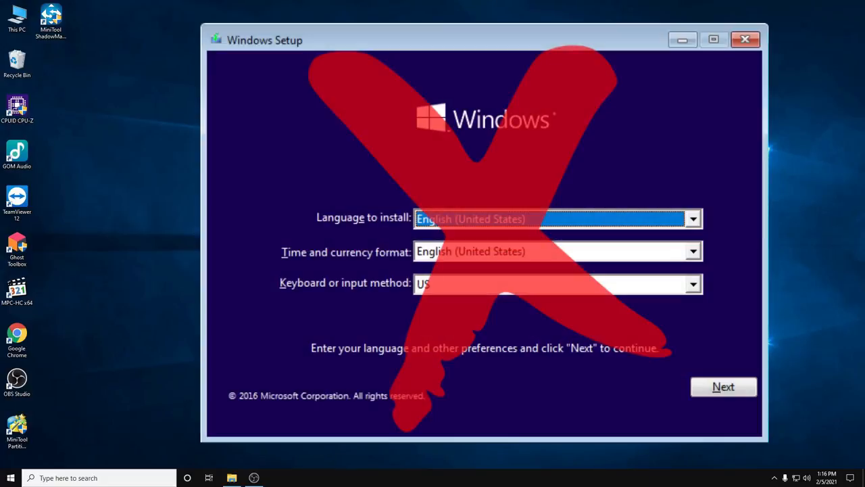
- Go to partitionwizard.com in Chrome and download the Free Edition installer
left_click(746, 39)
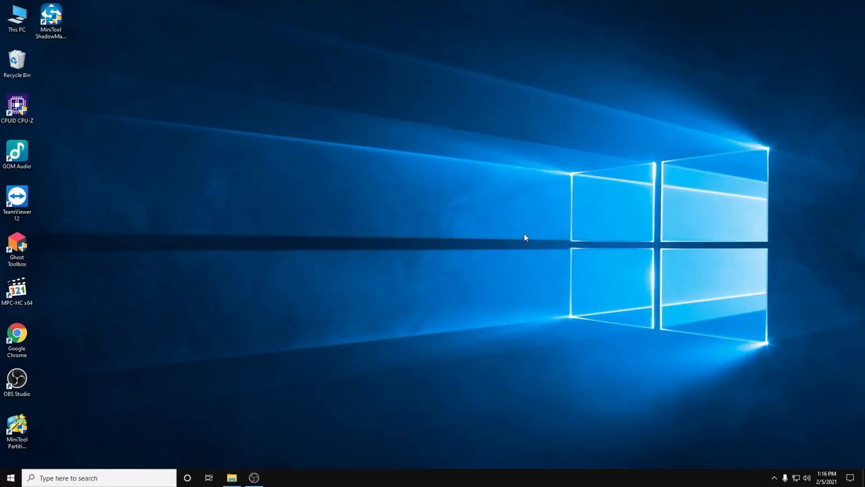
left_click(16, 338)
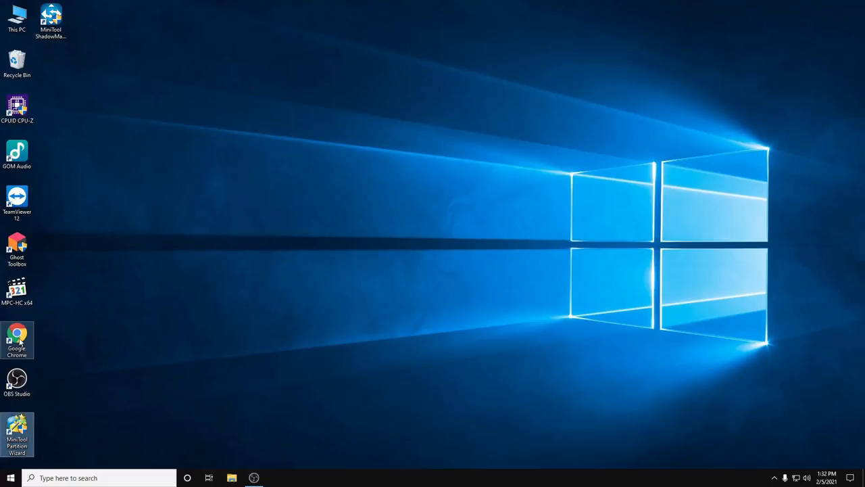
double_click(16, 338)
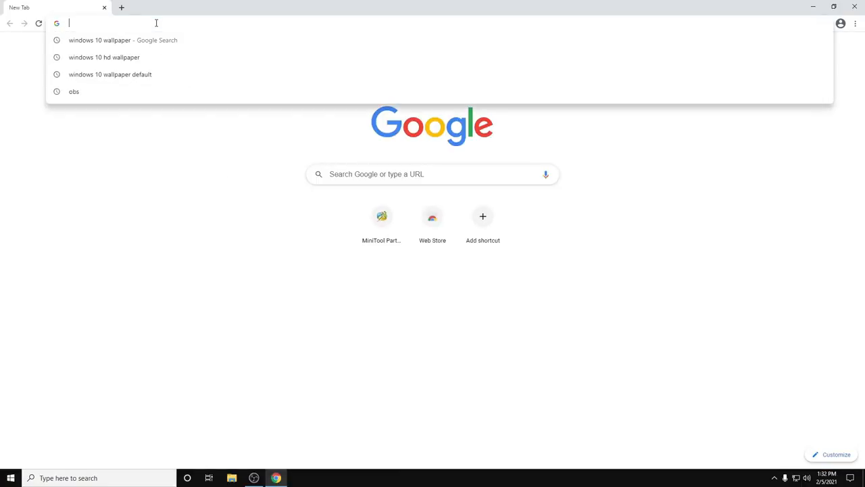
type("partitionwizard.com")
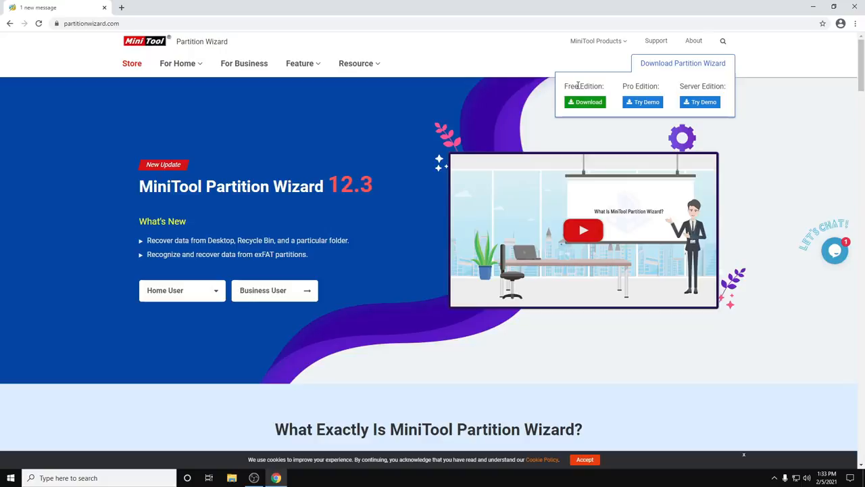
mouse_move(709, 86)
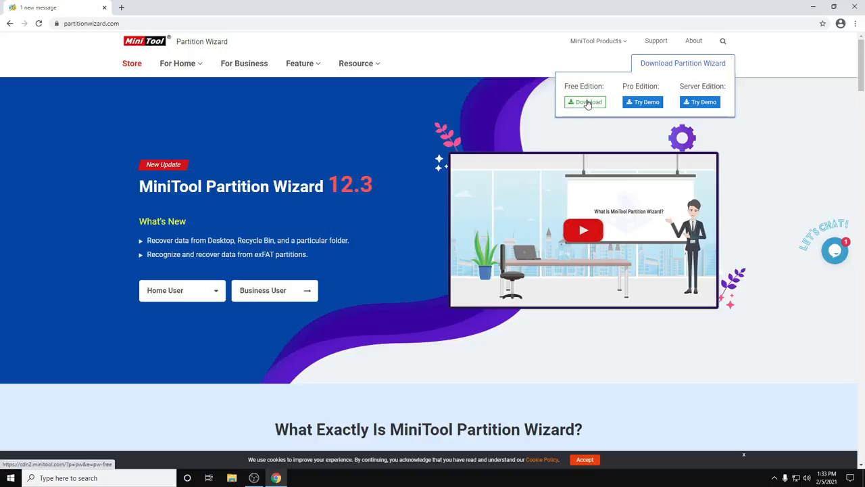
left_click(584, 103)
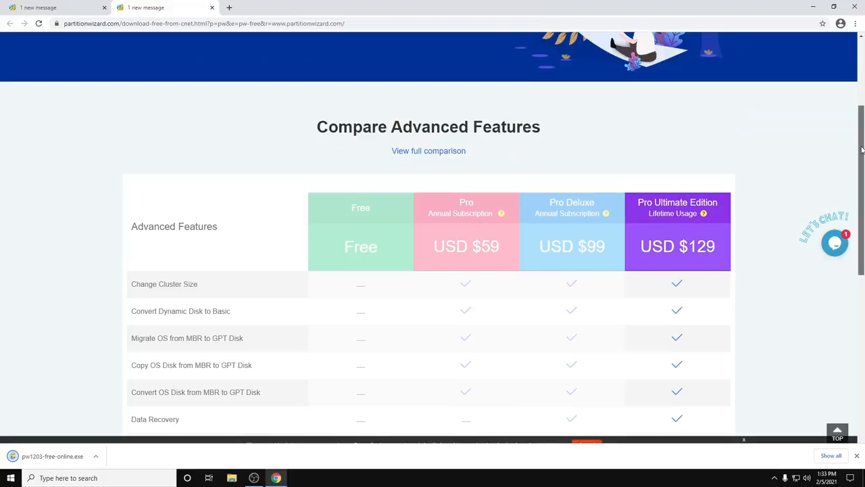
- Launch the downloaded pw1203-free-online.exe installer from Chrome's download bar
scroll("down", 3)
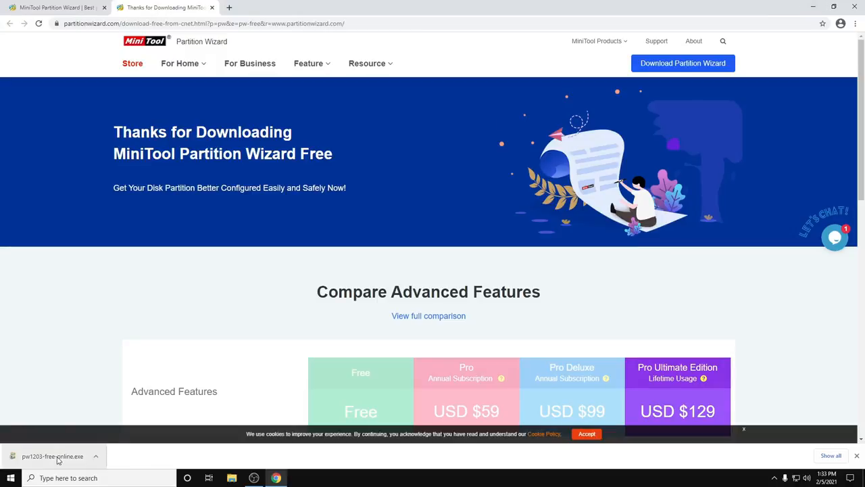
mouse_move(61, 457)
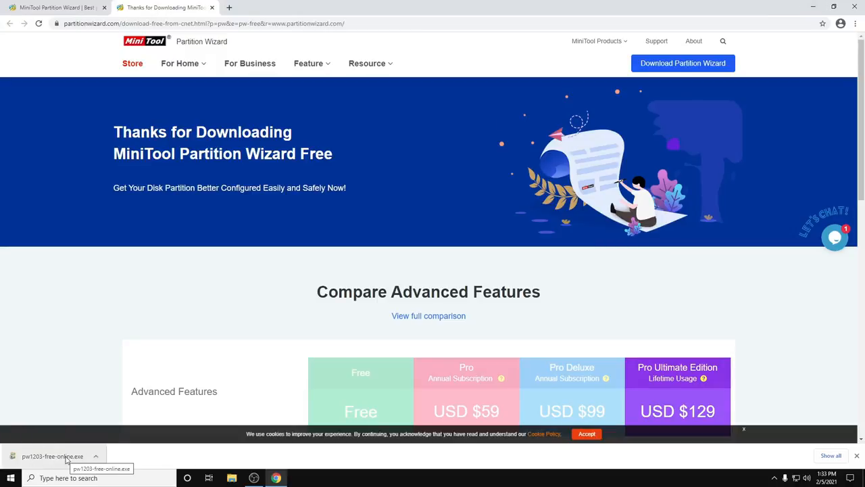
left_click(54, 456)
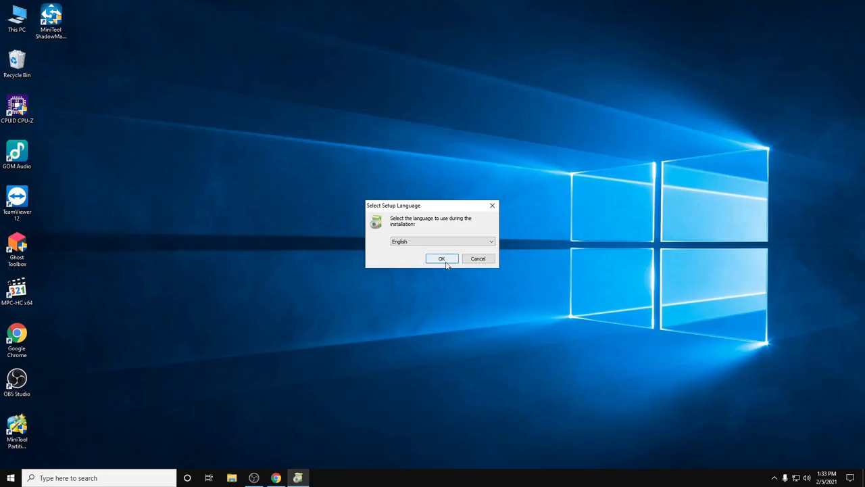
- Install in English, agreeing to uninstall the previous Partition Wizard version
left_click(441, 258)
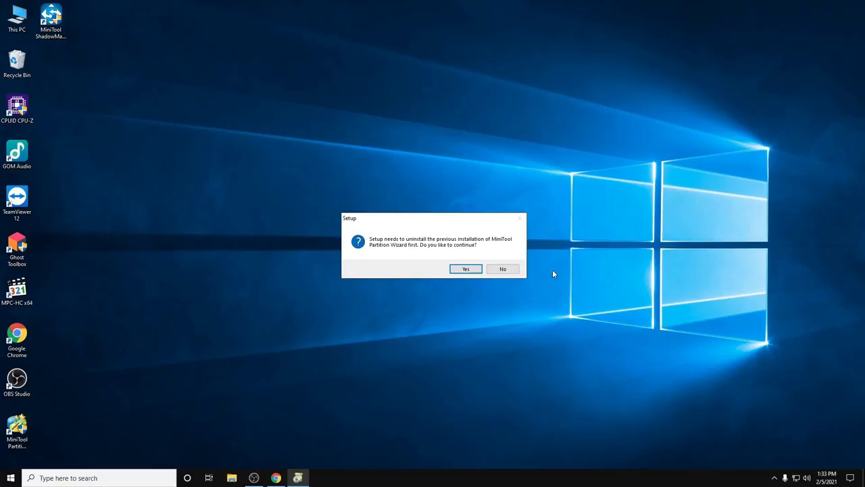
left_click(503, 268)
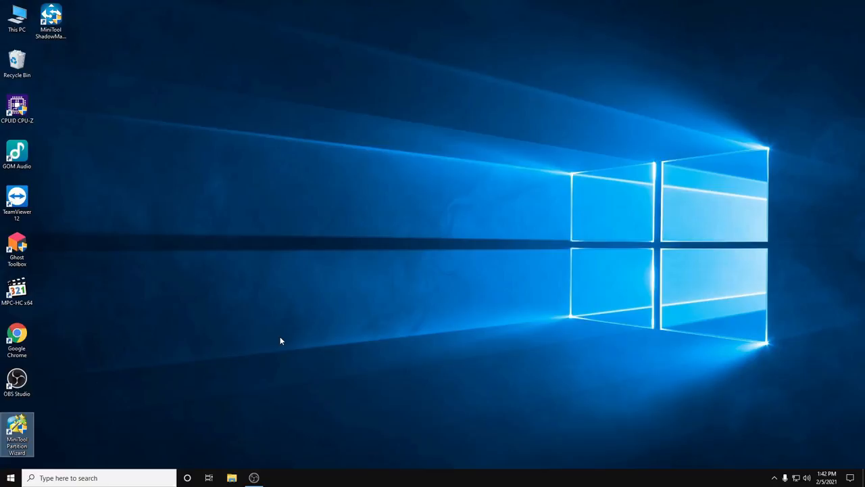
- Launch MiniTool Partition Wizard from its desktop shortcut
double_click(16, 432)
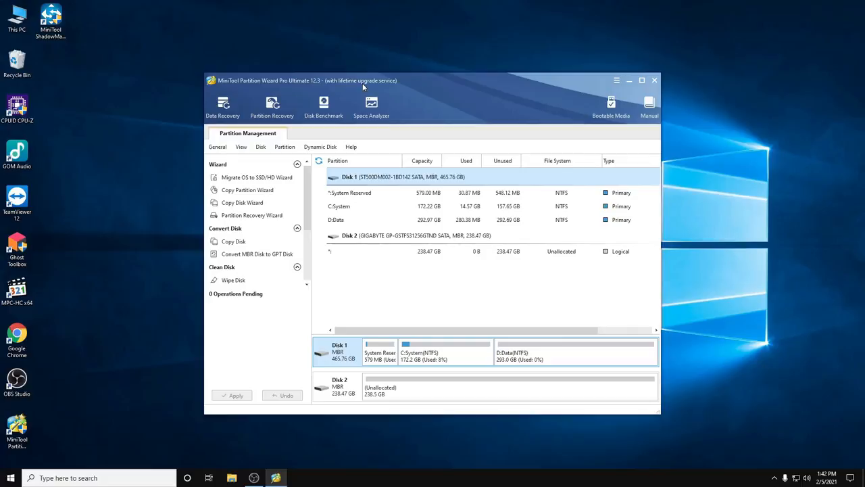
mouse_move(343, 85)
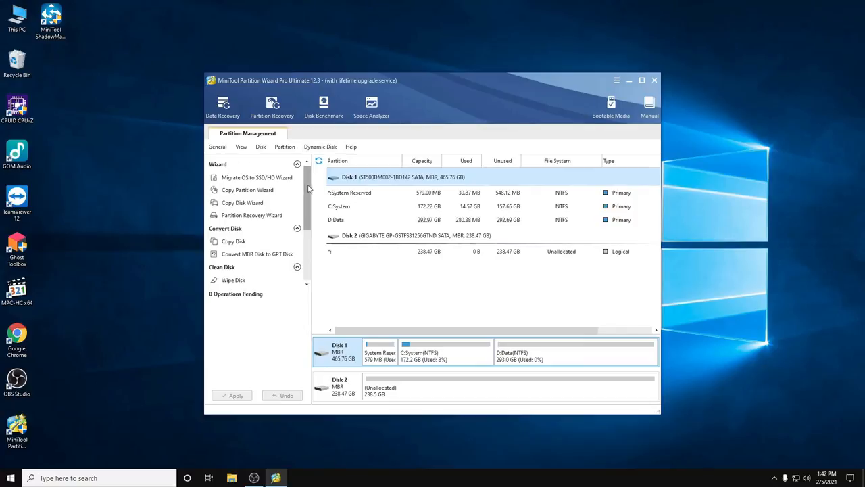
scroll("down", 3)
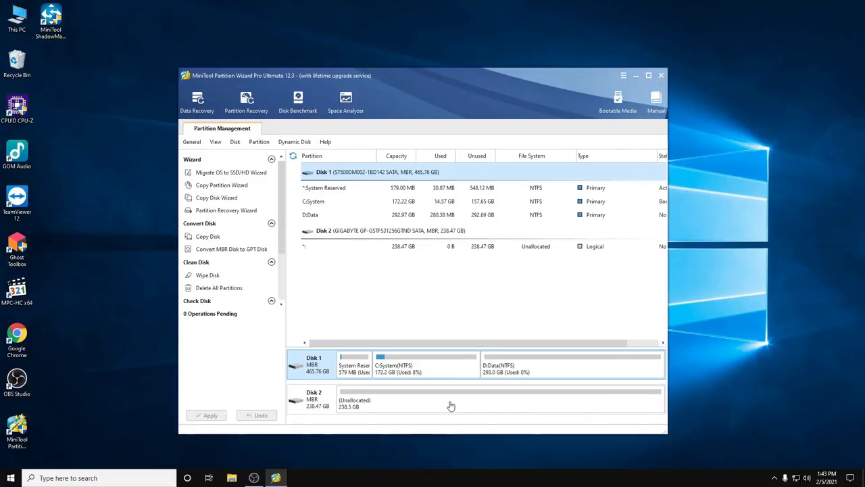
left_click(451, 404)
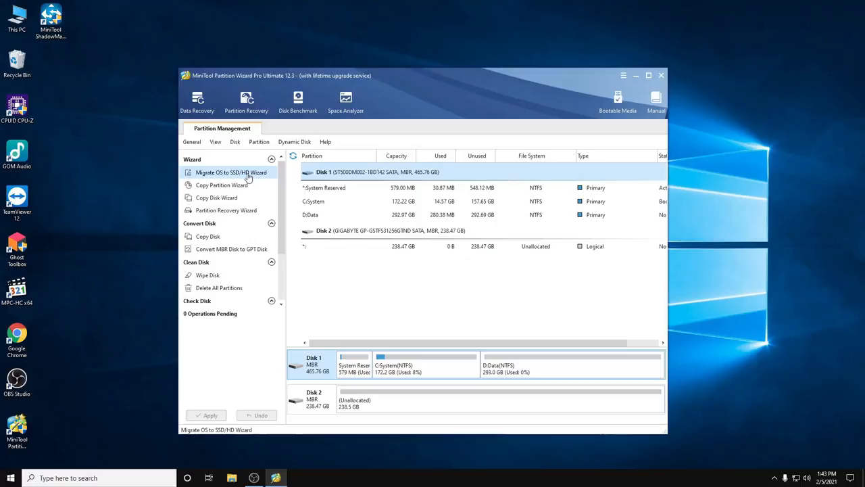
mouse_move(226, 175)
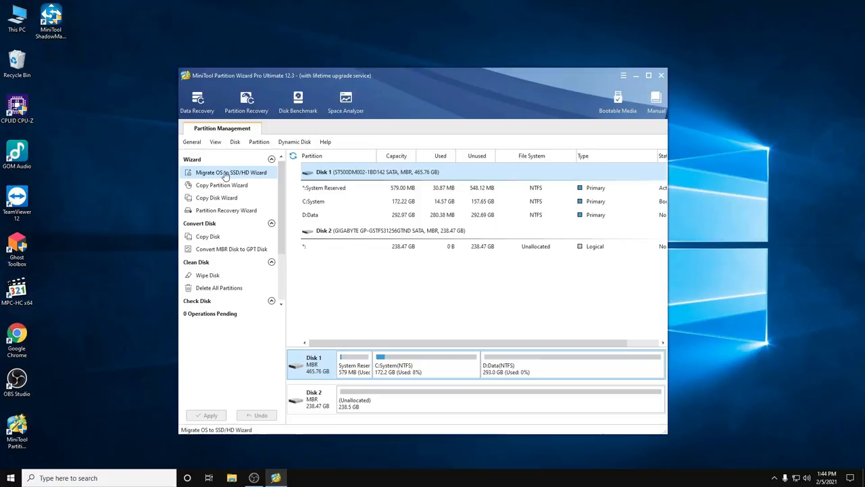